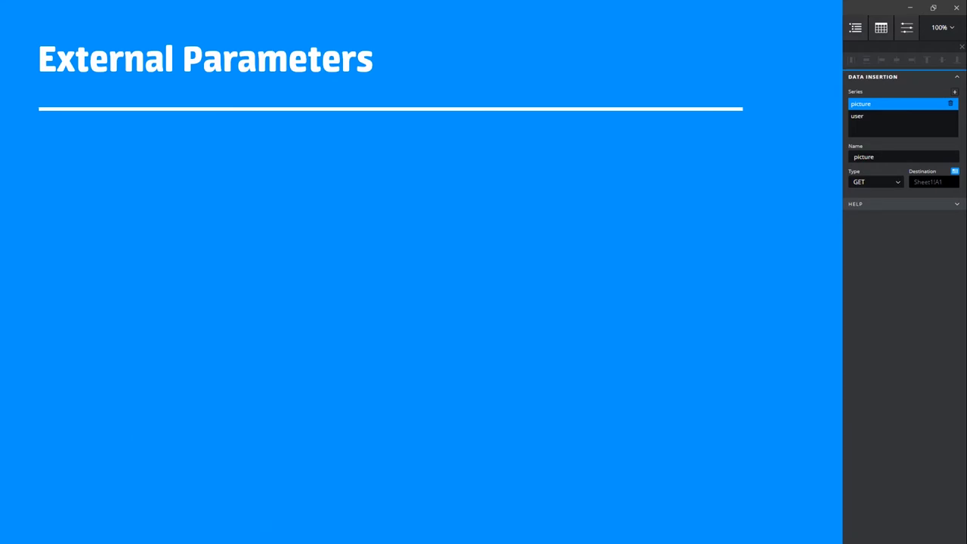
left_click(875, 182)
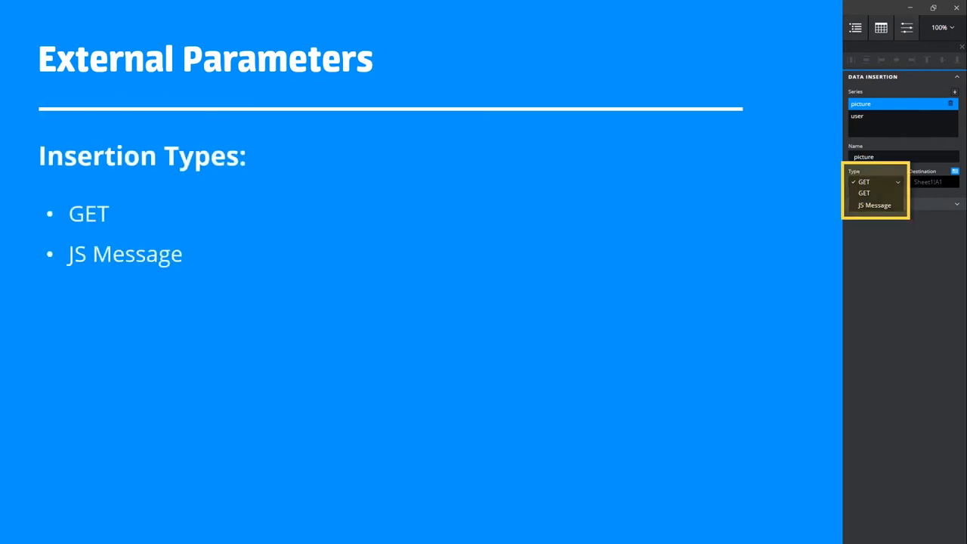
left_click(865, 194)
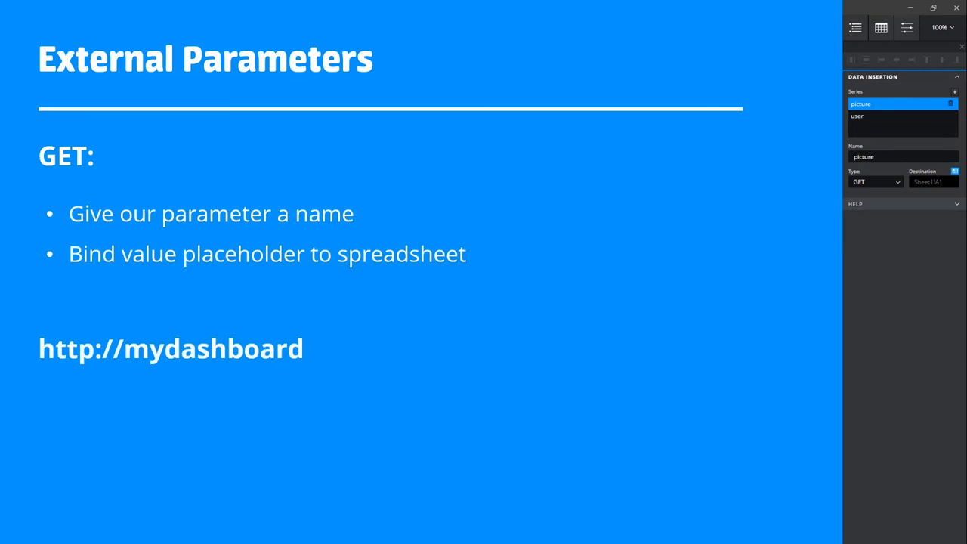
type("?user=Bob")
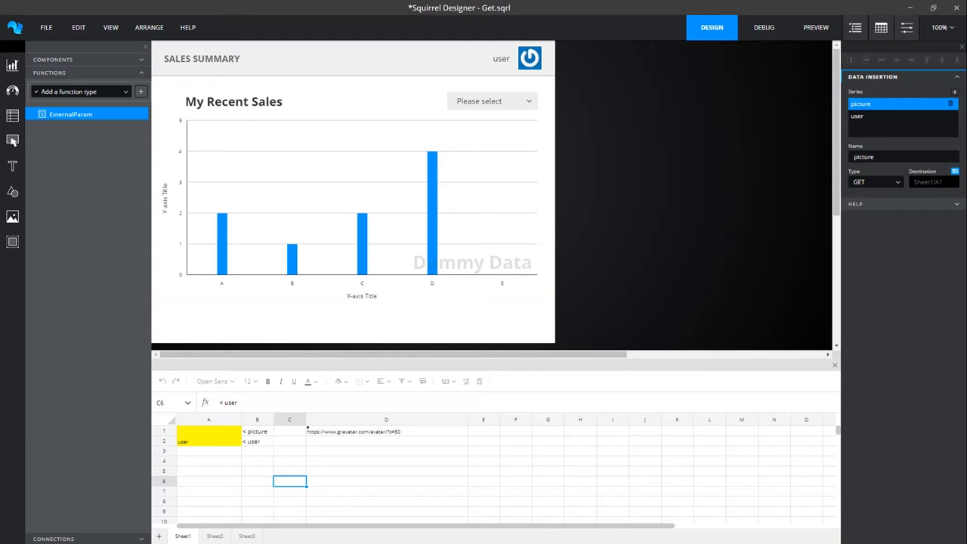
mouse_move(535, 66)
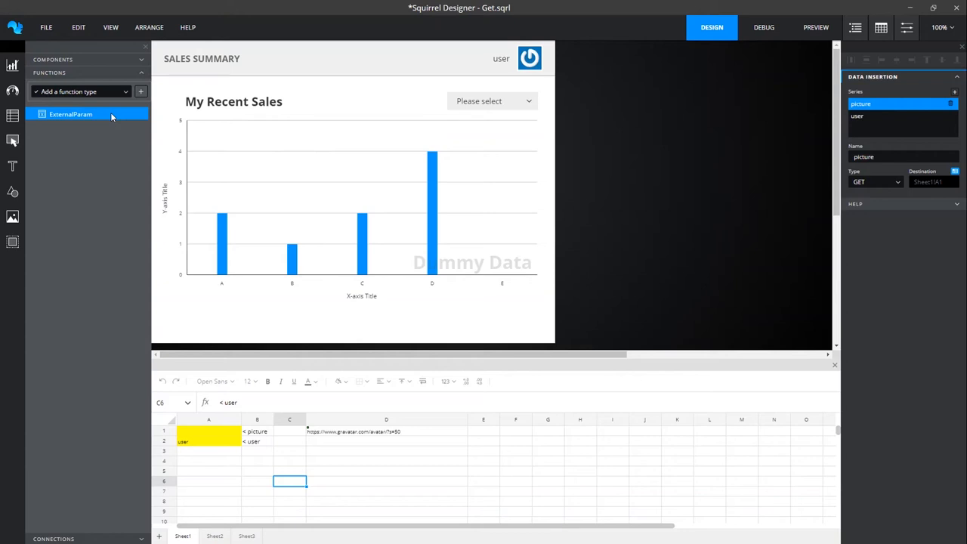
mouse_move(816, 130)
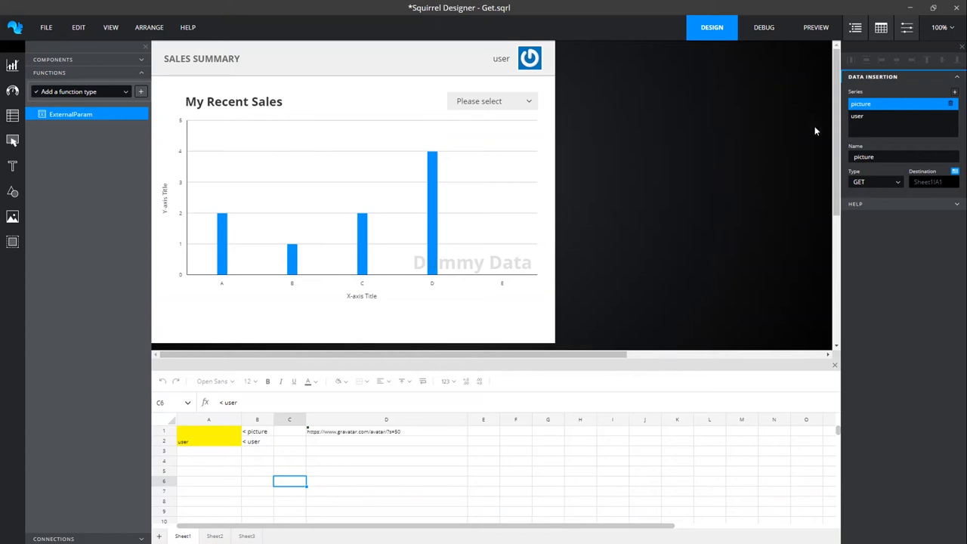
mouse_move(864, 124)
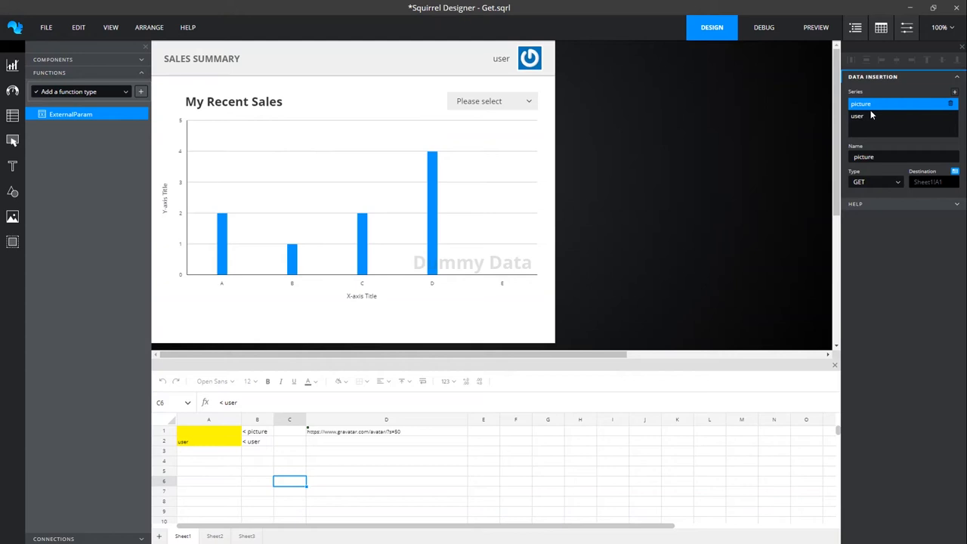
mouse_move(870, 115)
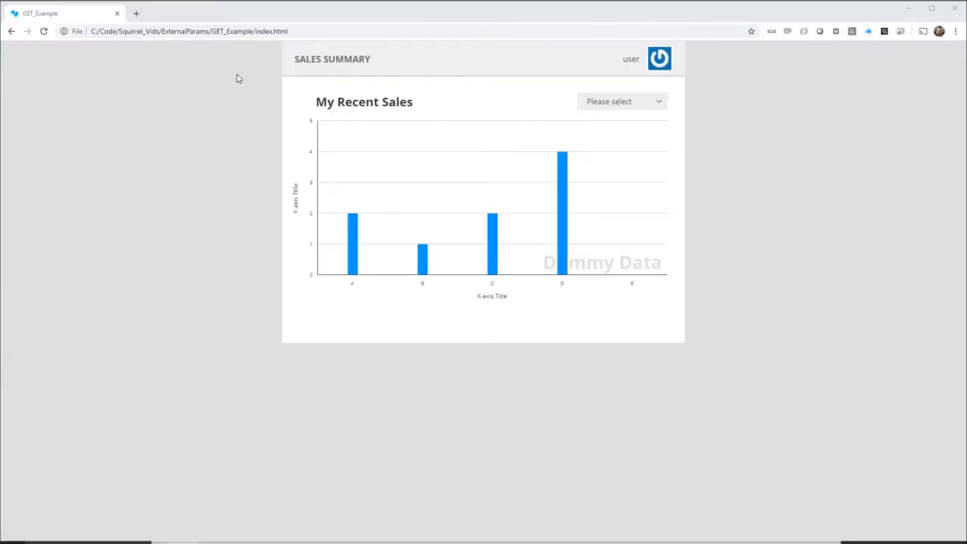
mouse_move(218, 12)
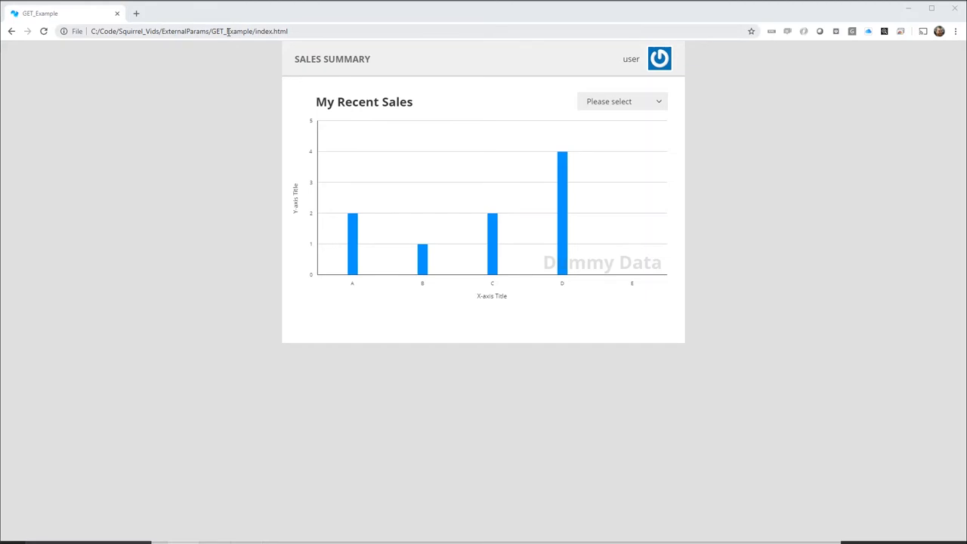
mouse_move(432, 127)
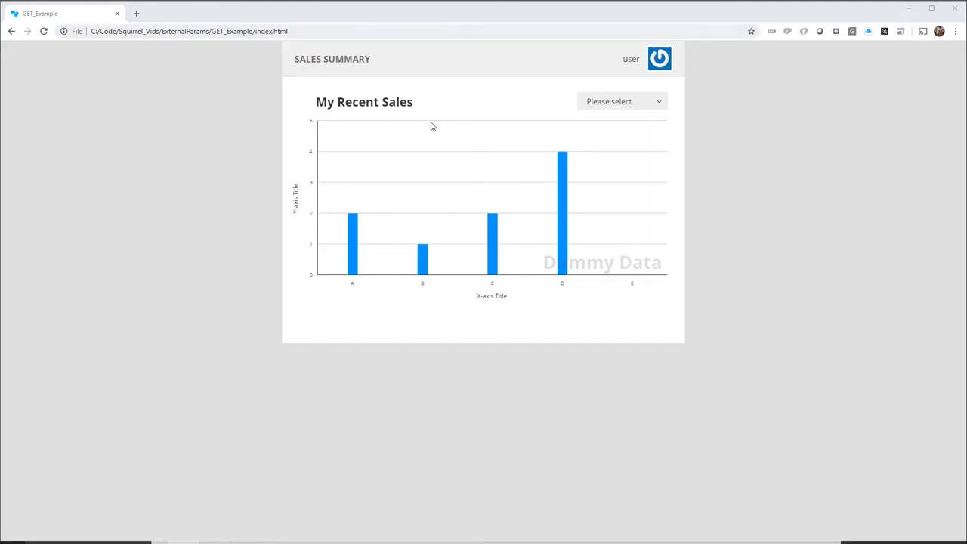
mouse_move(632, 72)
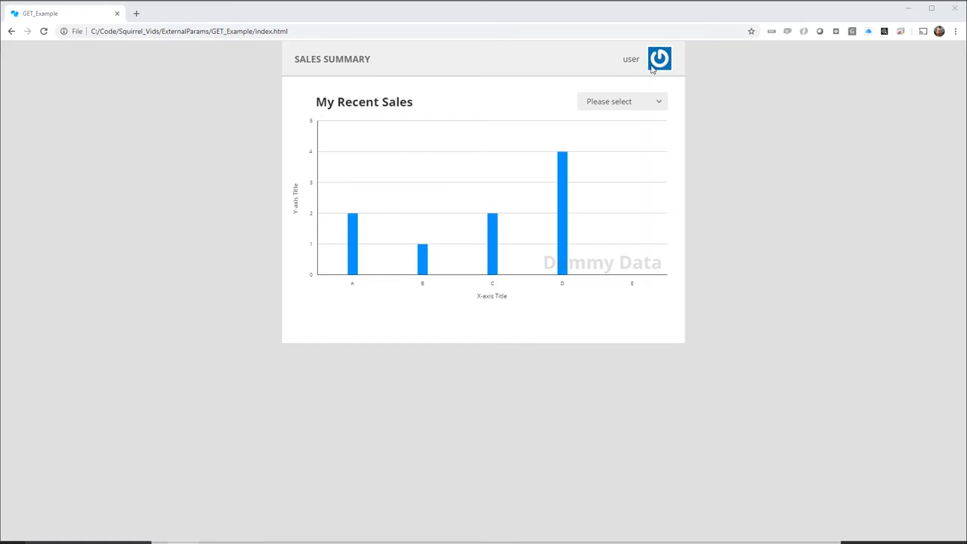
Edit the index.html address to add ?user=Matt so the header shows Matt.
left_click(189, 31)
type("?user=Matt")
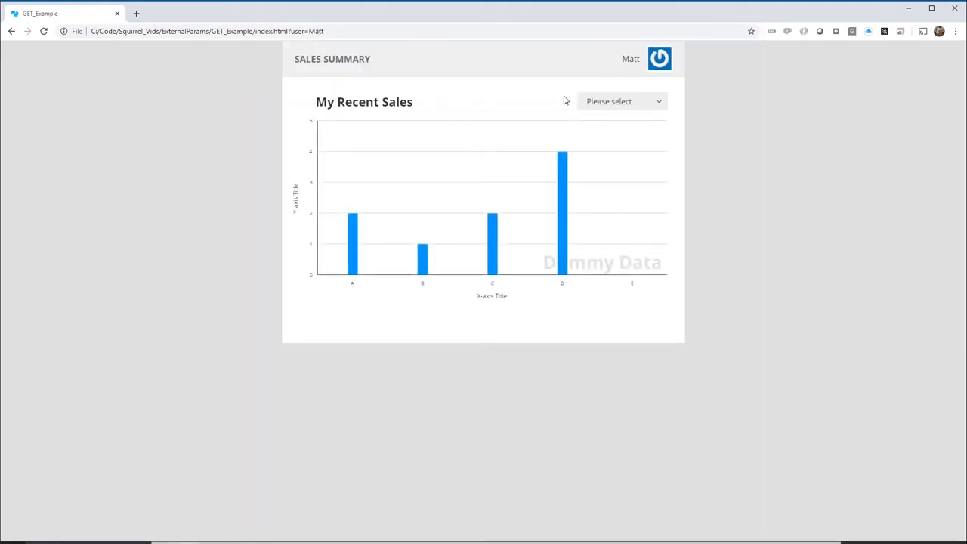
mouse_move(618, 82)
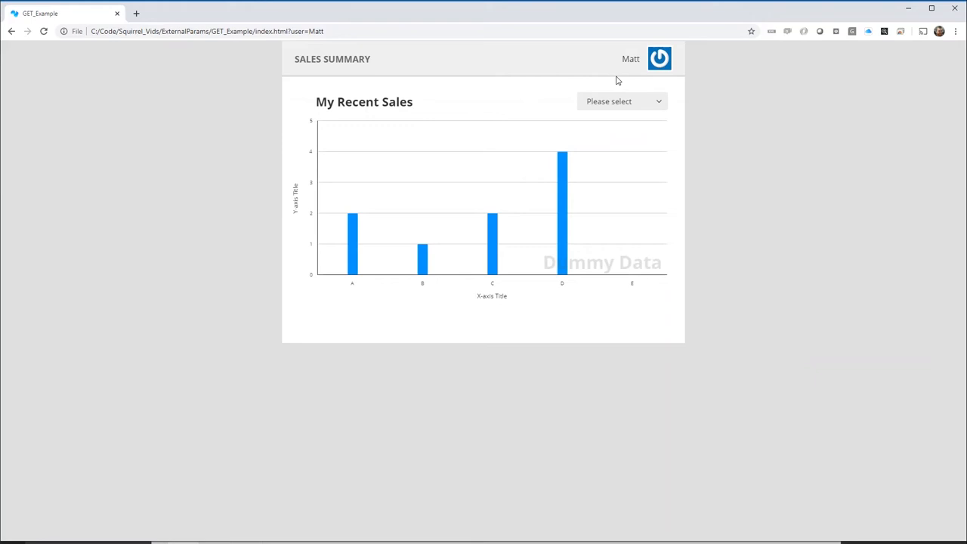
mouse_move(627, 74)
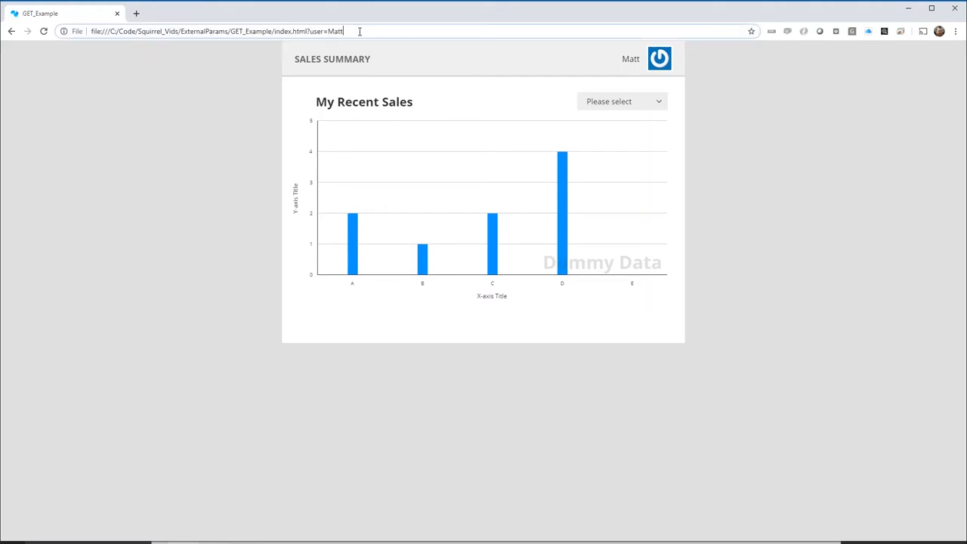
Append &picture=d6716b5d22e026ab83299f0e2fd39edd so the header shows the gravatar photo.
type("&")
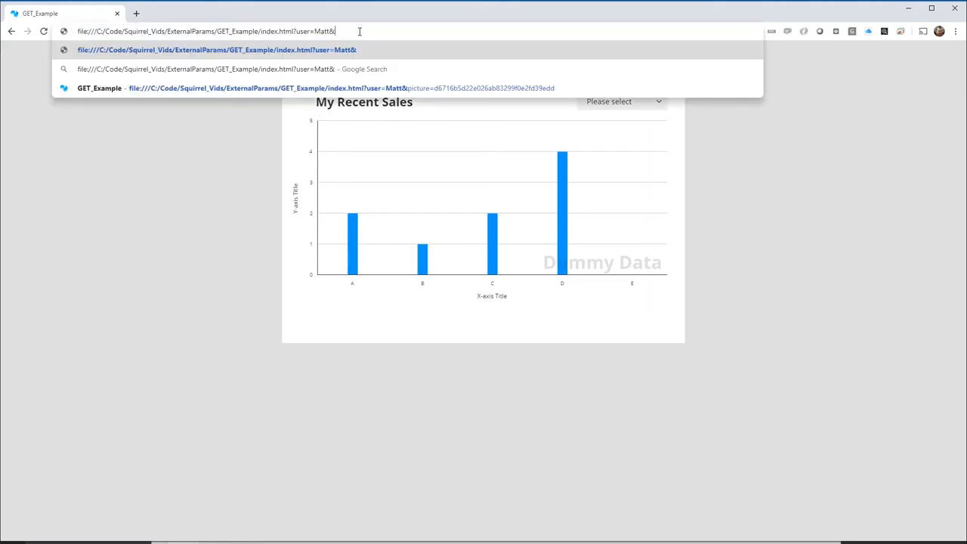
type("pic")
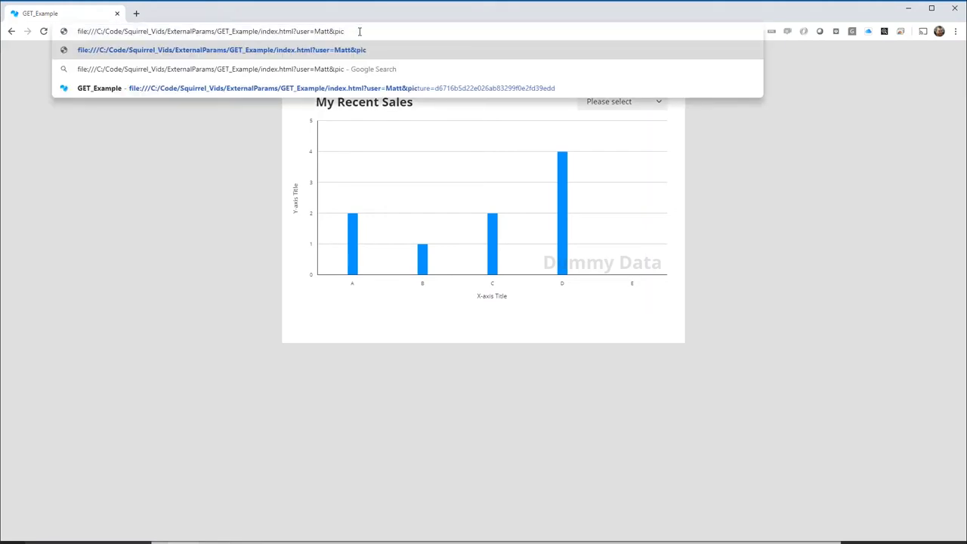
type("ture")
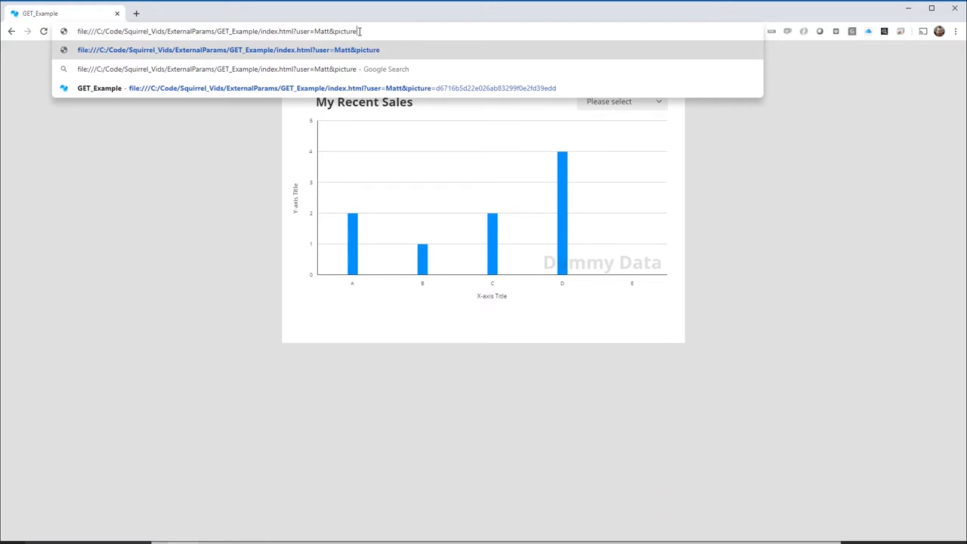
type("=")
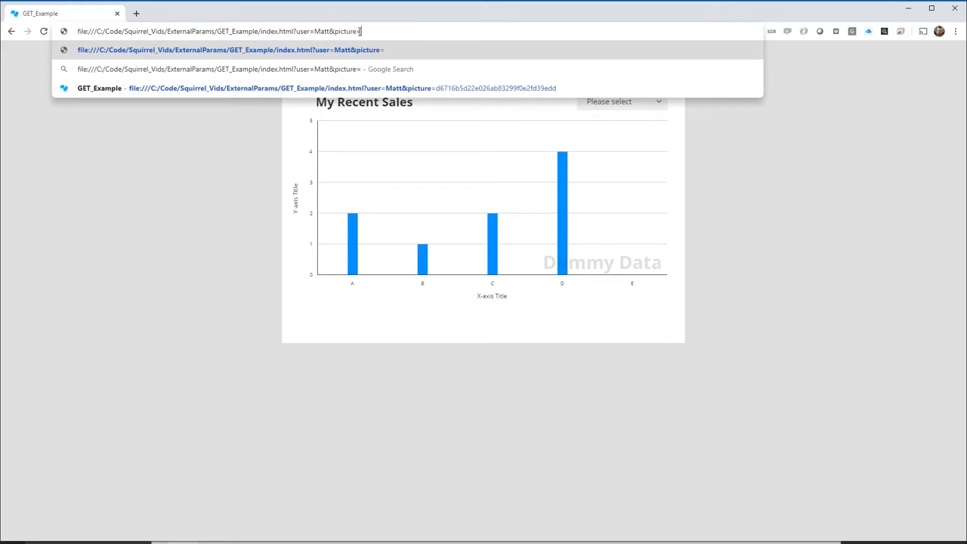
type("d6716b5d22e026ab83299f0e2fd39edd")
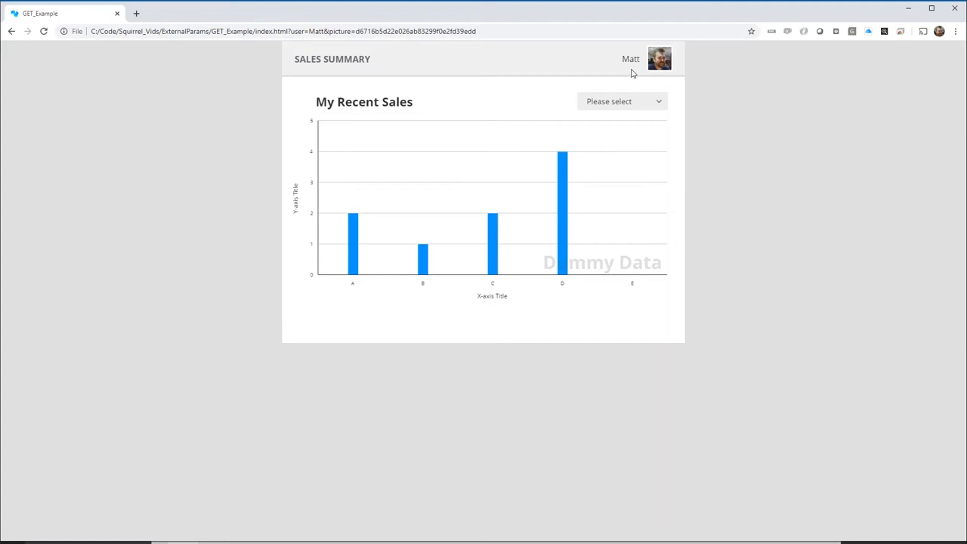
mouse_move(701, 87)
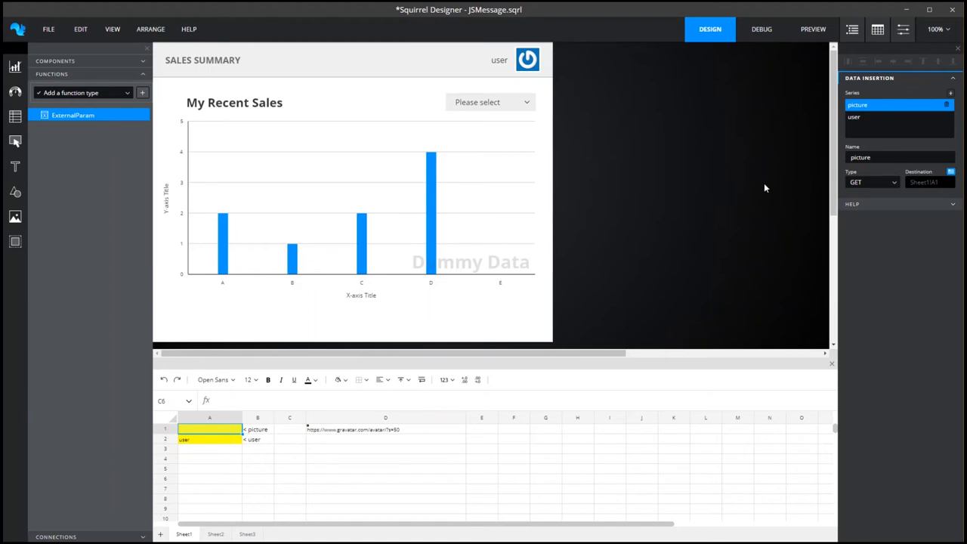
mouse_move(879, 183)
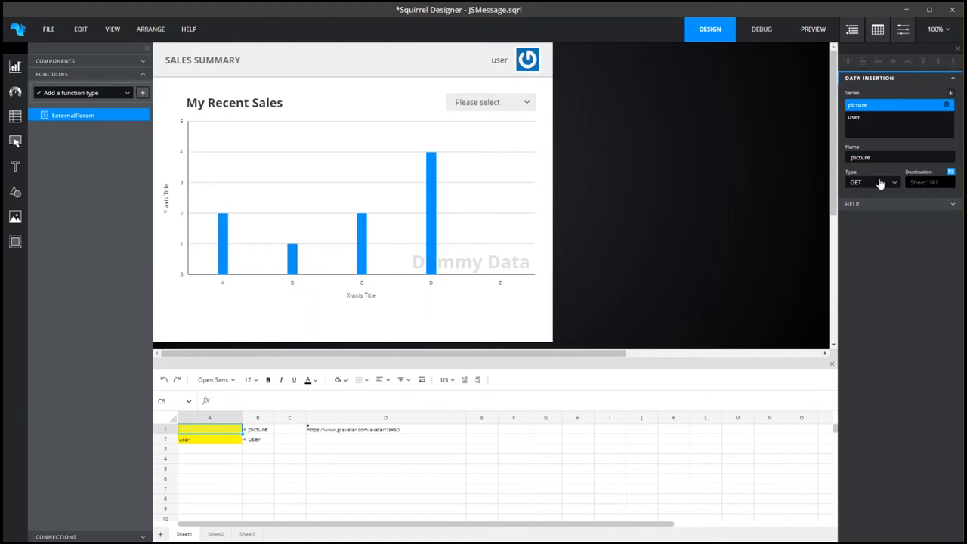
Set both the picture and user insertion series to the JS Message type and export the dashboard.
left_click(895, 181)
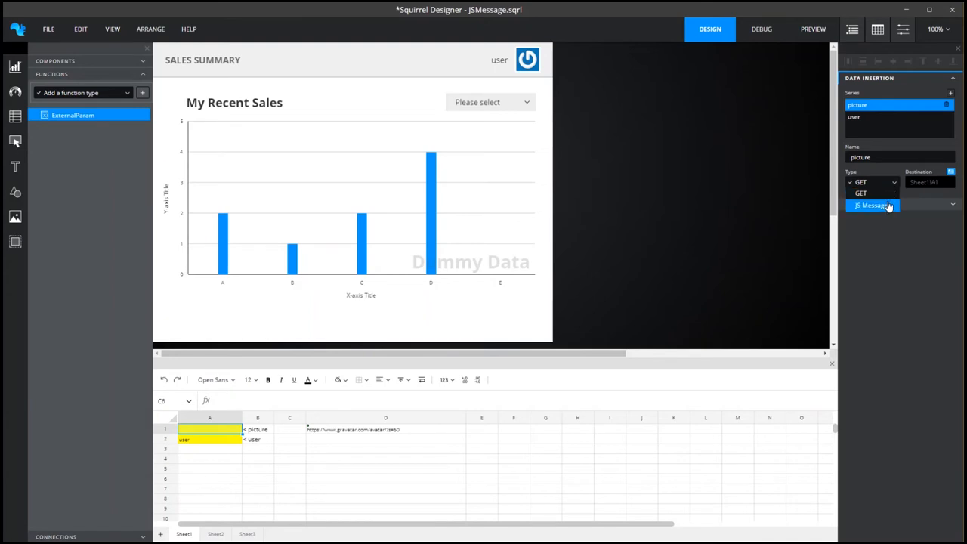
left_click(874, 205)
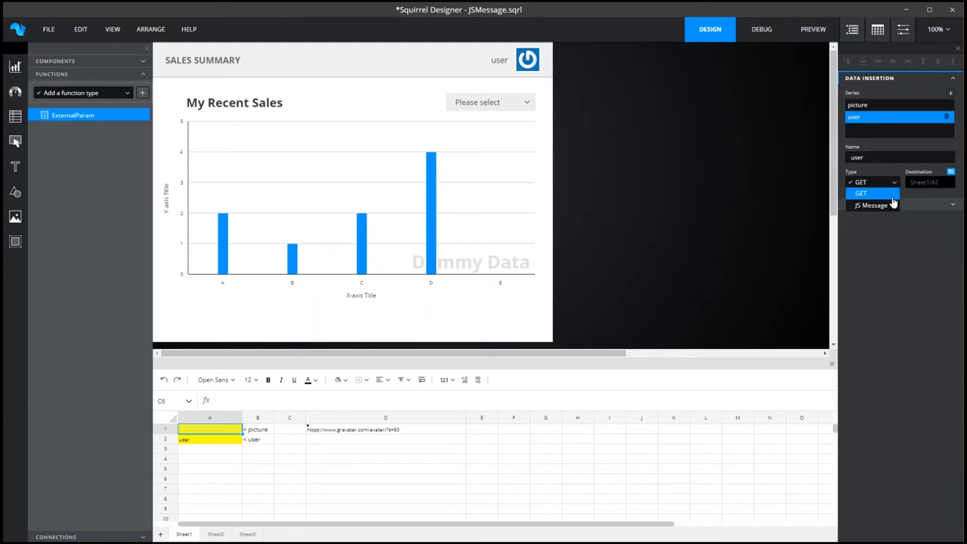
left_click(871, 205)
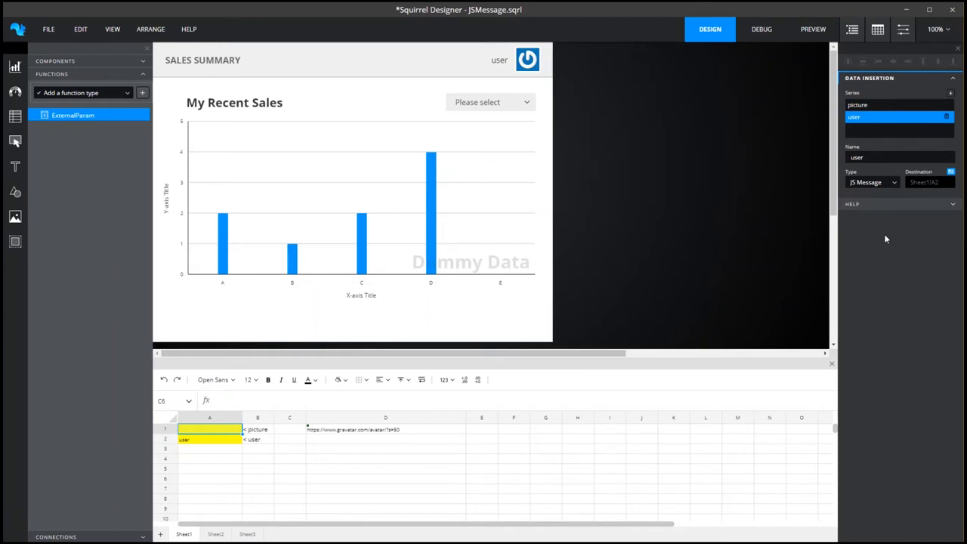
left_click(813, 29)
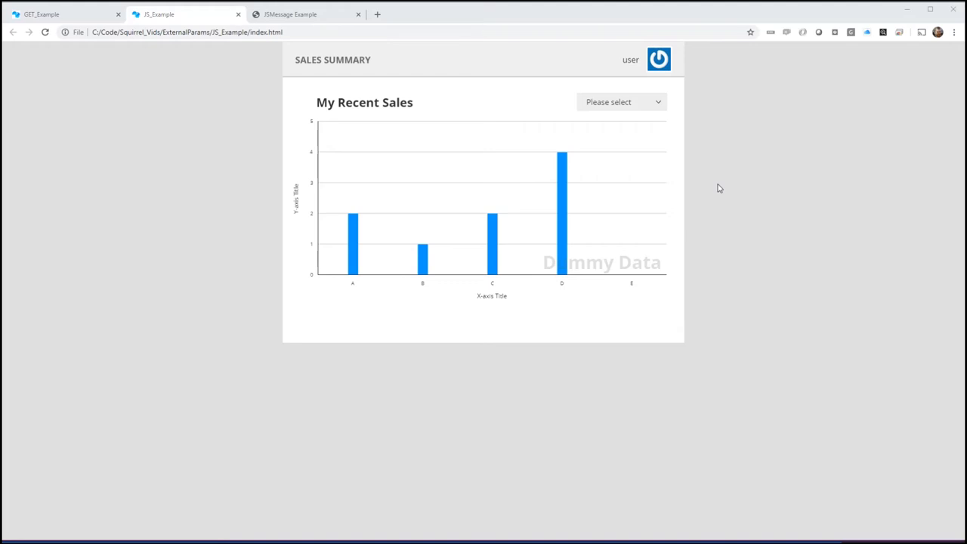
Switch to the JSMessage Example host page showing the Richard and Matt buttons.
left_click(302, 14)
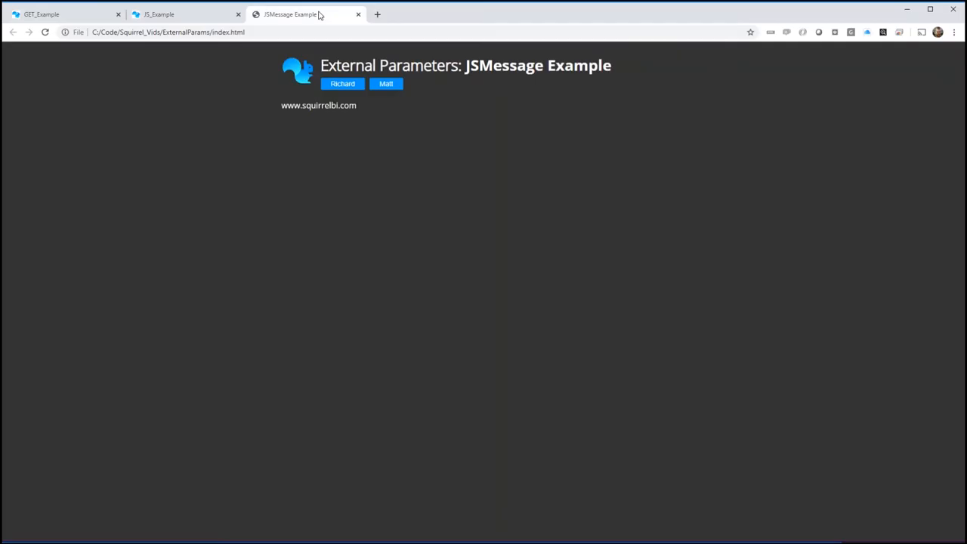
mouse_move(460, 193)
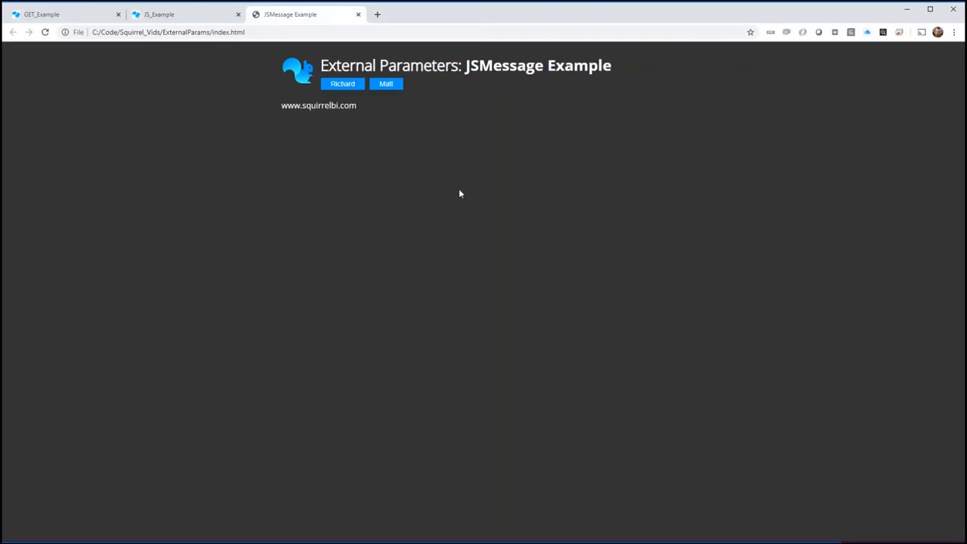
mouse_move(441, 201)
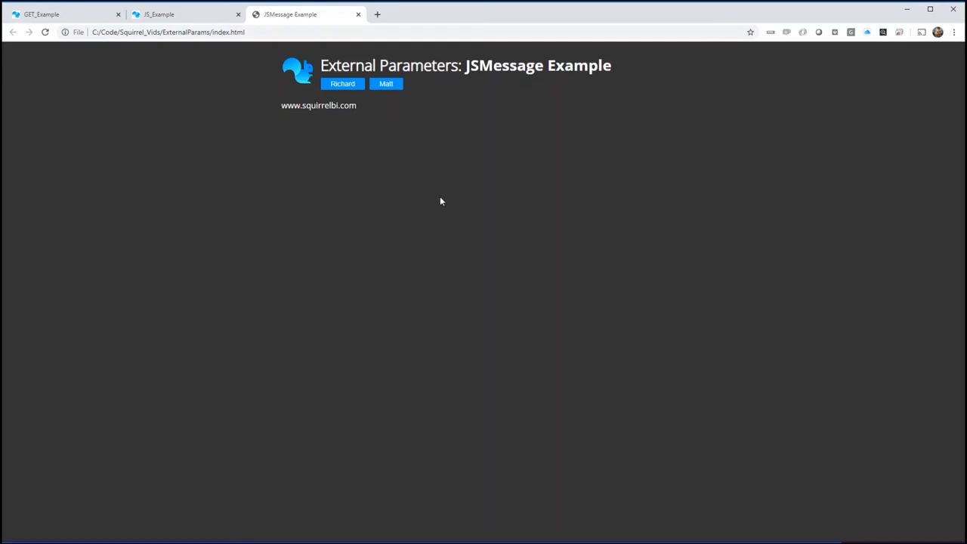
mouse_move(440, 201)
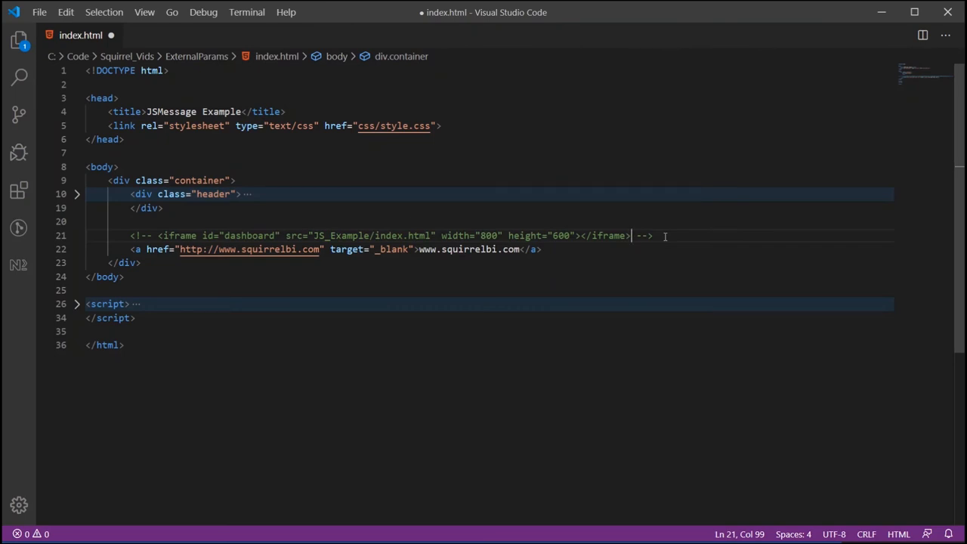
Uncomment the dashboard iframe line in index.html.
key("ctrl+k")
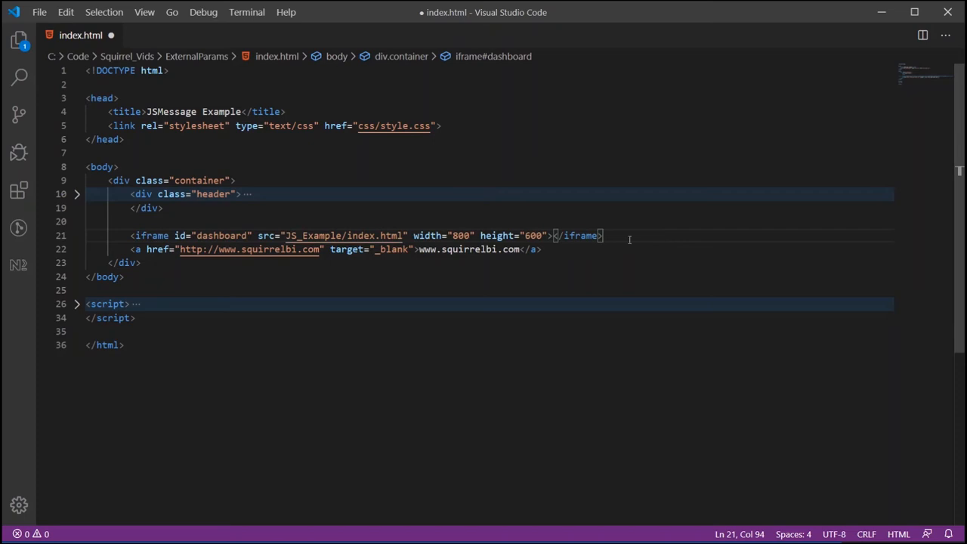
mouse_move(345, 236)
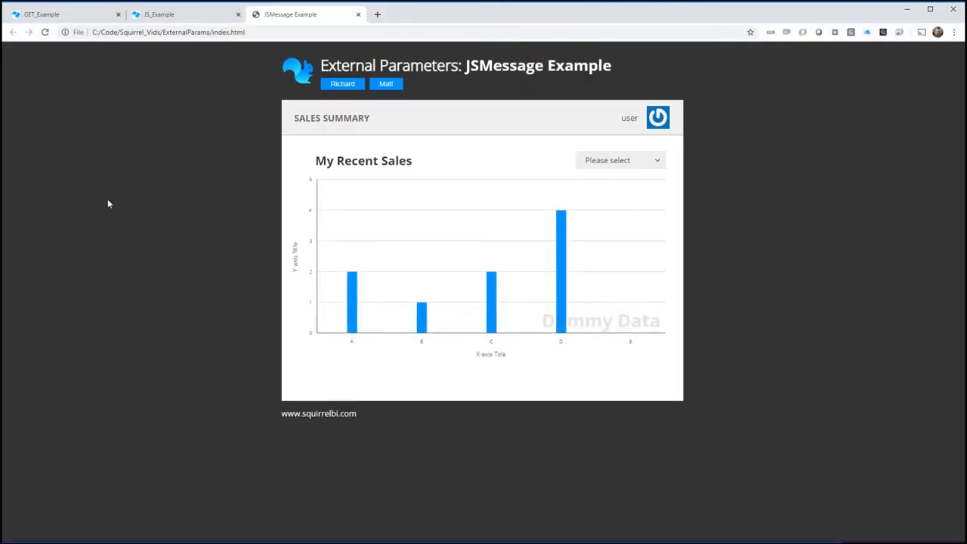
mouse_move(350, 280)
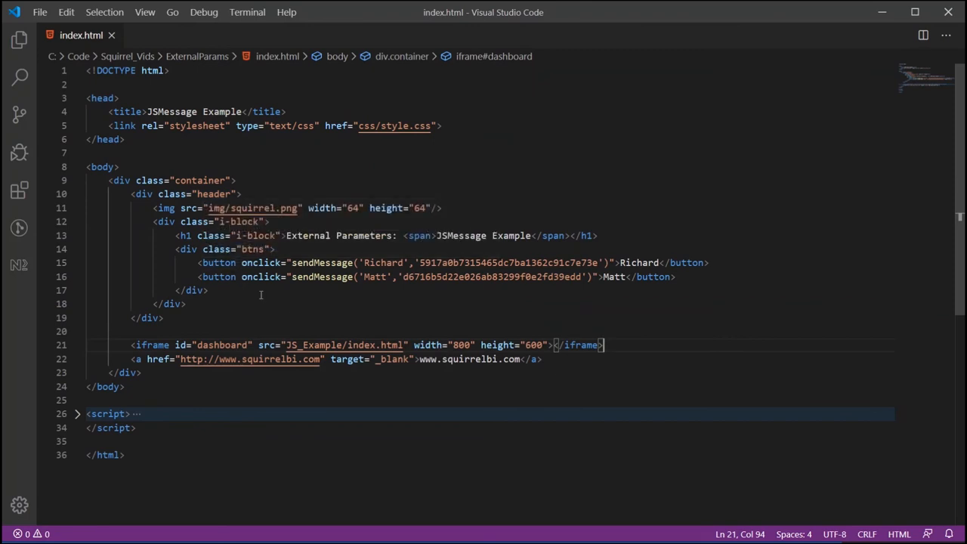
mouse_move(282, 302)
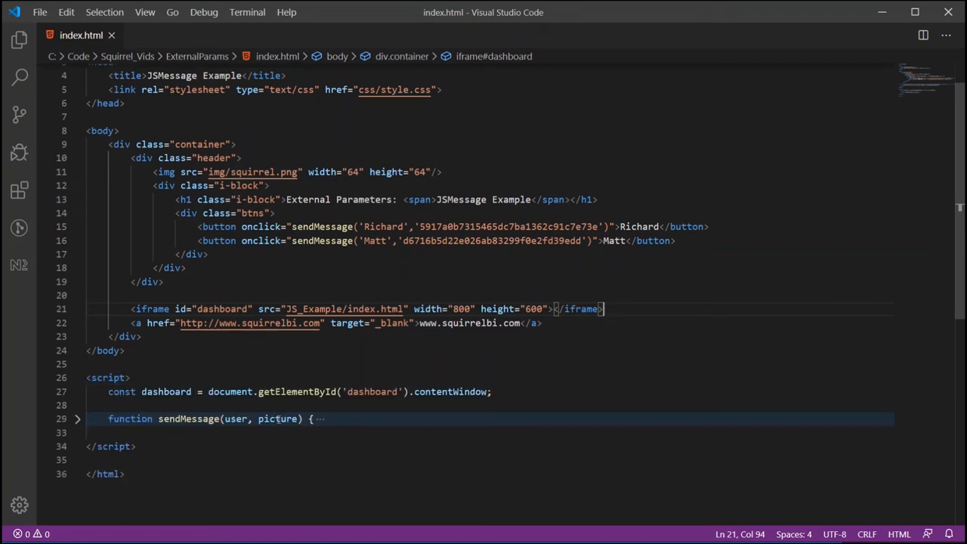
Unfold the sendMessage function body that posts picture and user to the dashboard iframe.
scroll("down", 3)
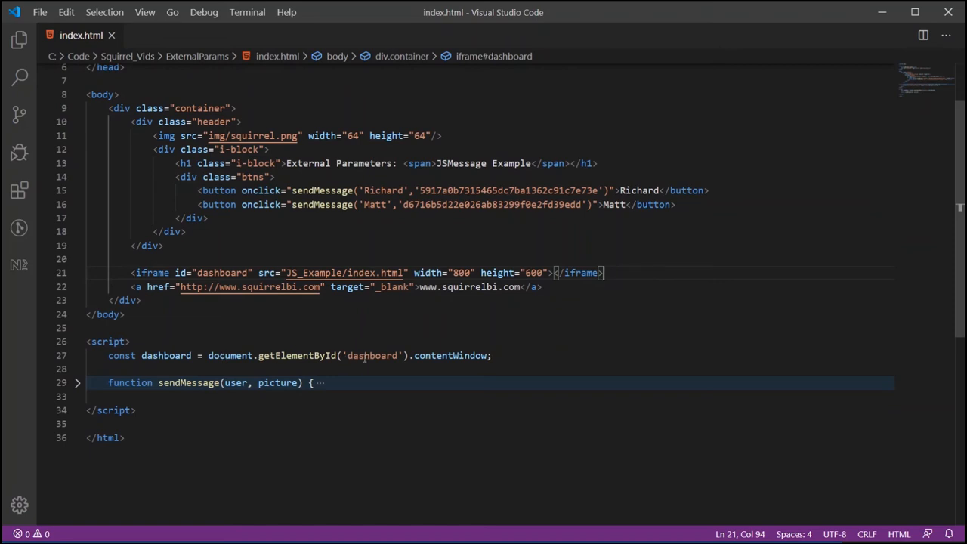
mouse_move(166, 356)
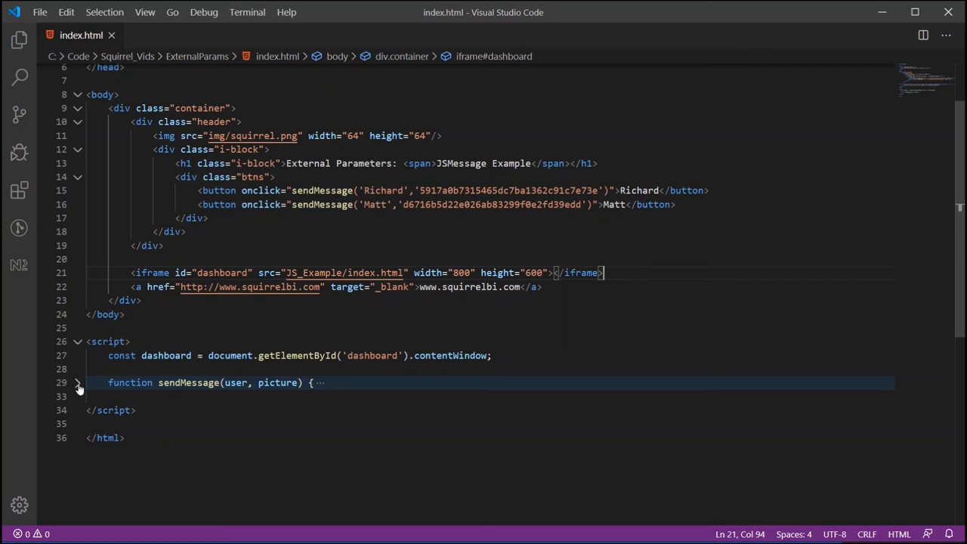
mouse_move(236, 382)
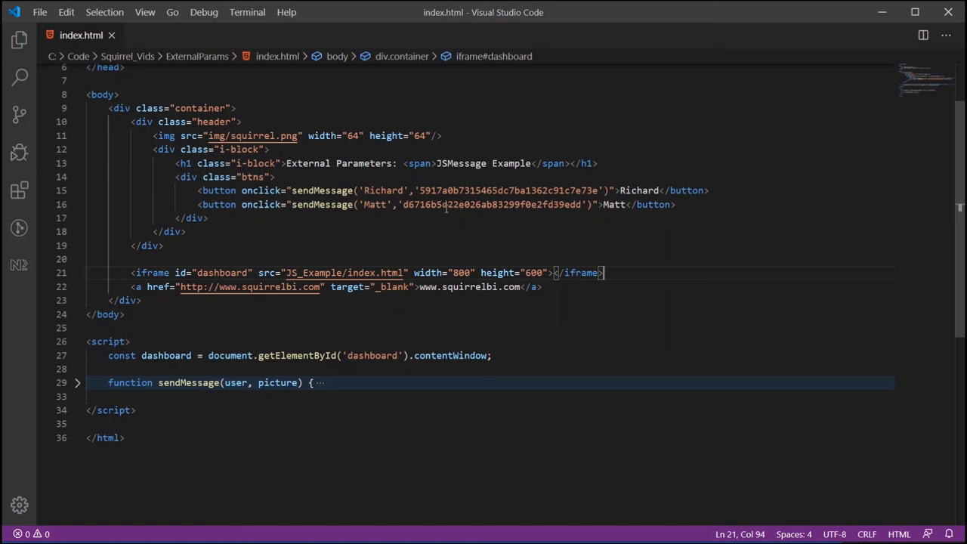
left_click(77, 382)
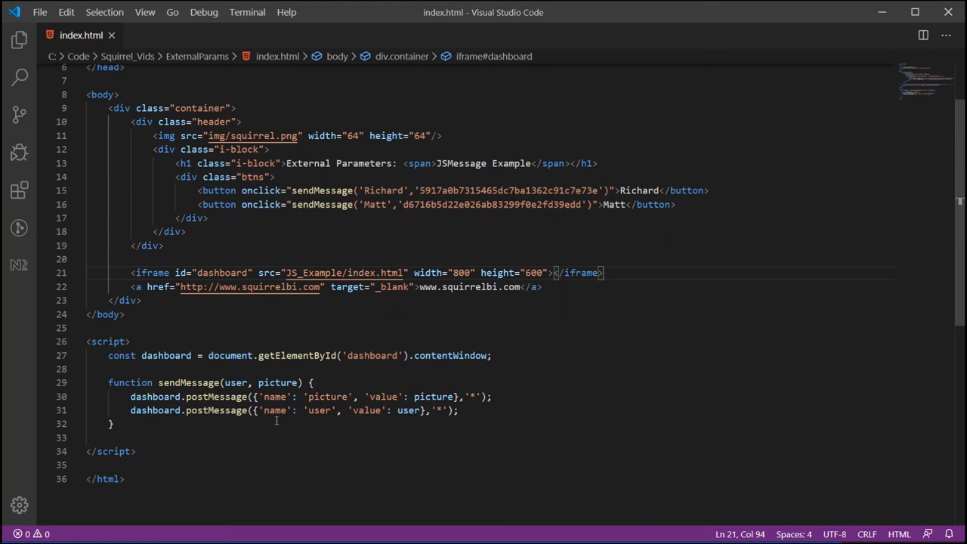
mouse_move(354, 426)
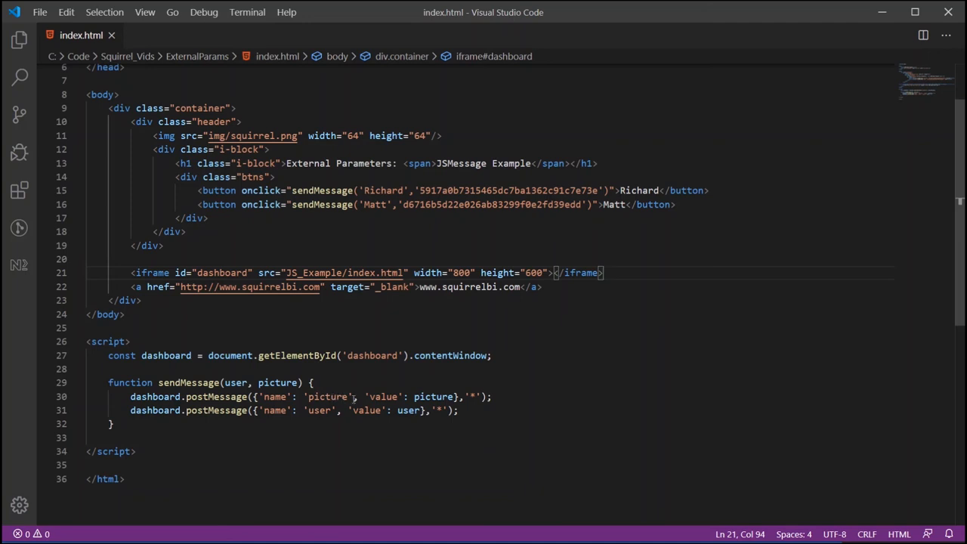
mouse_move(380, 396)
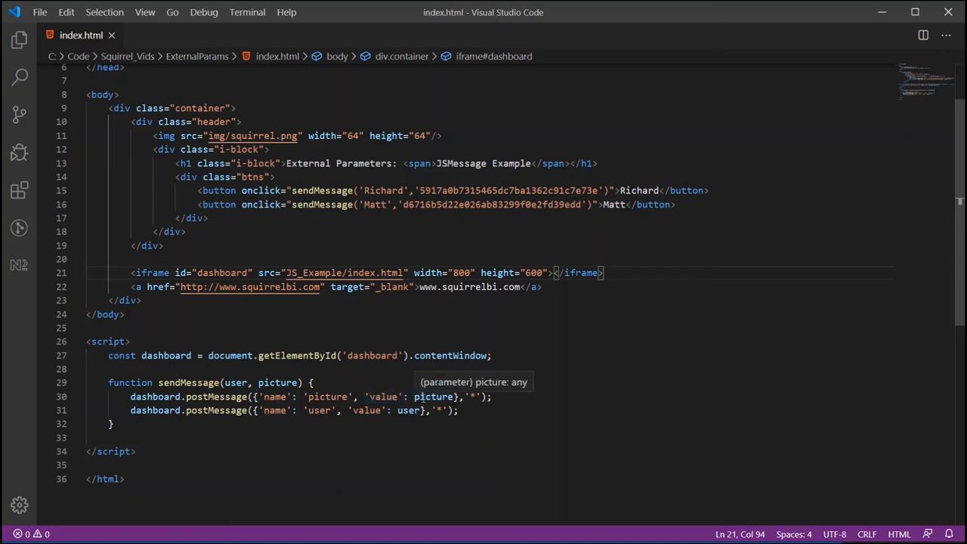
mouse_move(278, 382)
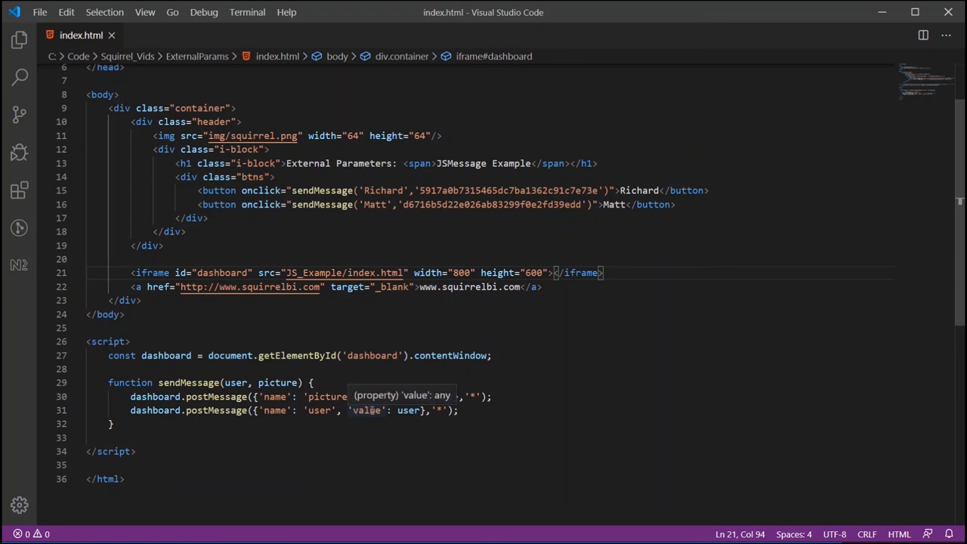
mouse_move(384, 234)
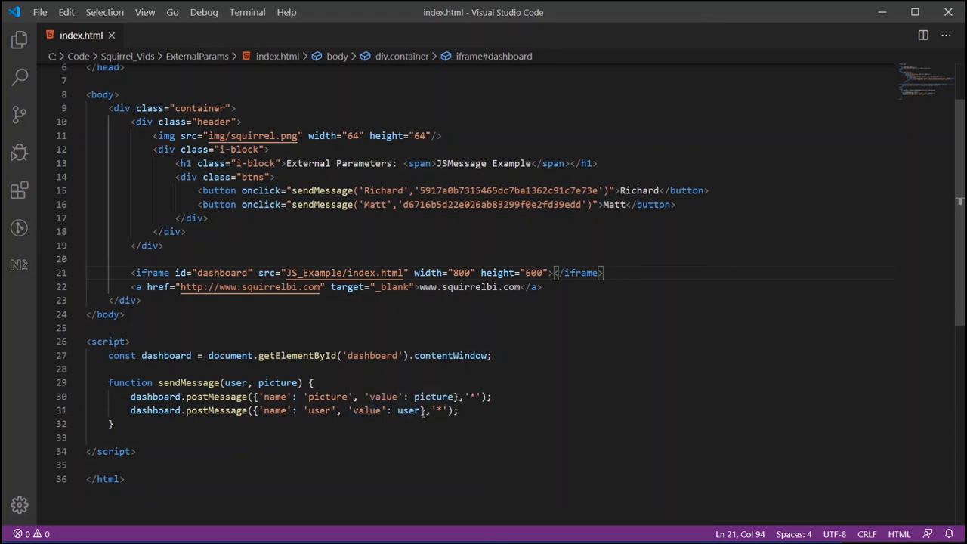
mouse_move(495, 424)
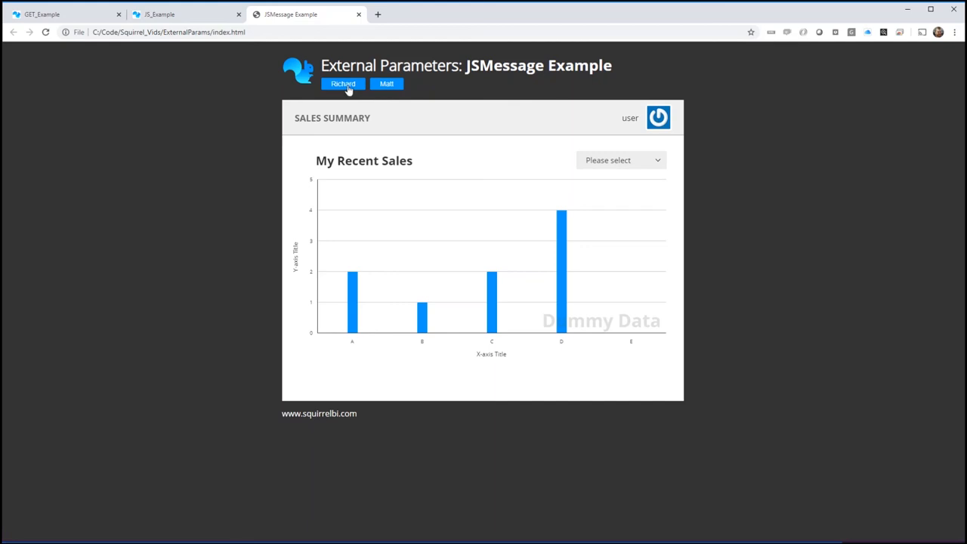
Send Richard then Matt with their gravatars to the embedded dashboard via the name buttons.
left_click(342, 84)
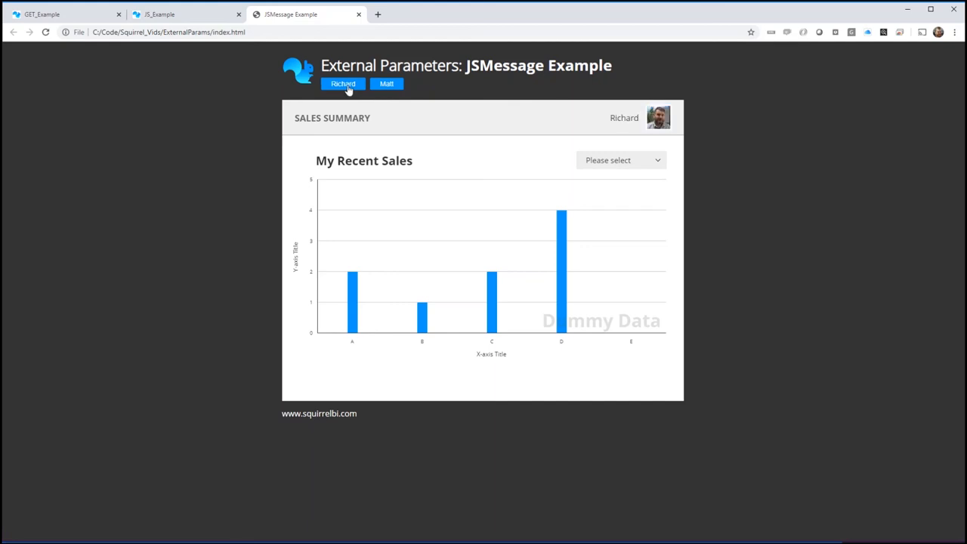
mouse_move(351, 95)
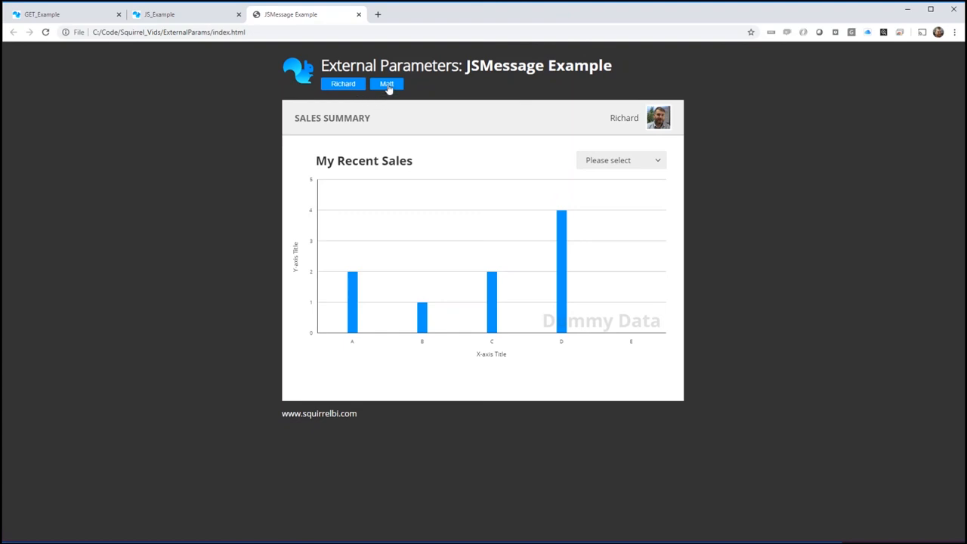
left_click(387, 83)
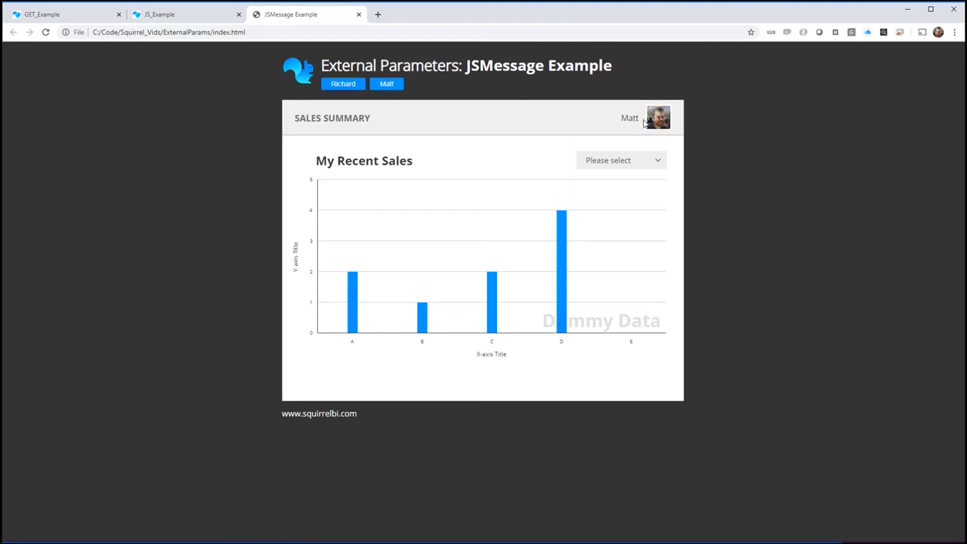
mouse_move(466, 93)
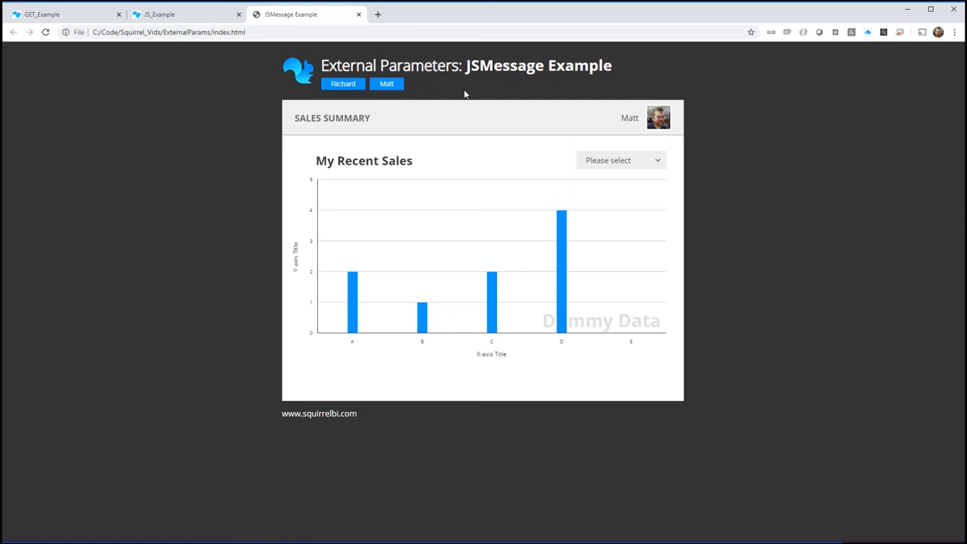